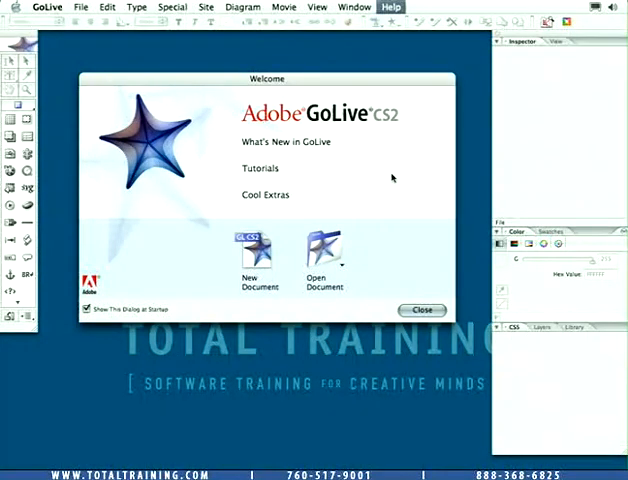
pyautogui.moveTo(368, 128)
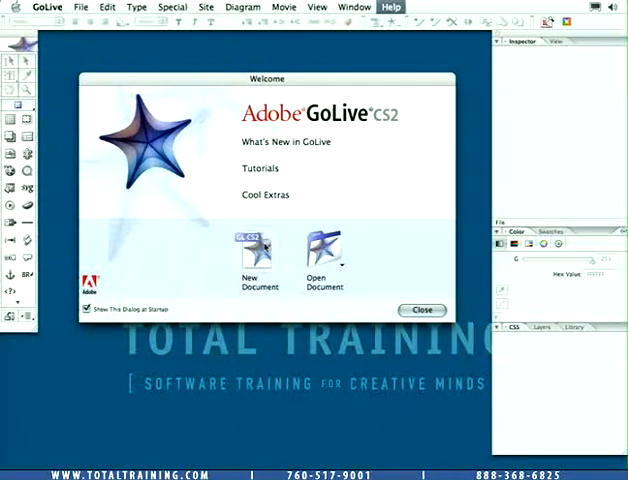
pyautogui.moveTo(322, 246)
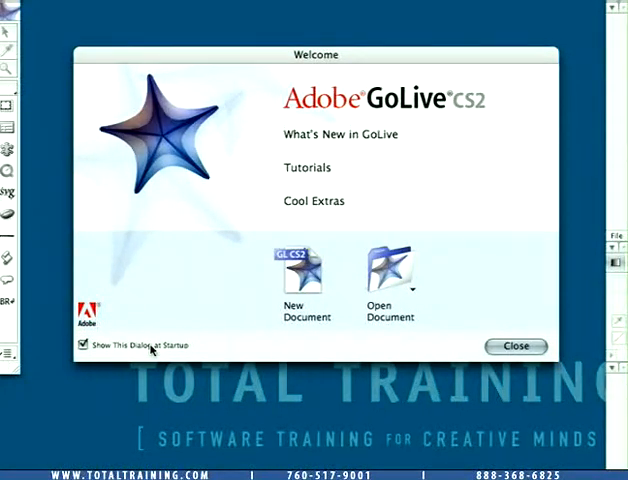
pyautogui.moveTo(290, 356)
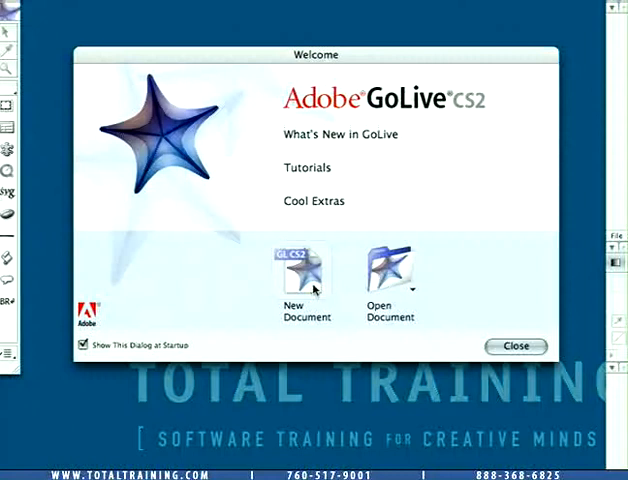
# Start a new document from the Welcome screen and browse Web, Mobile, Scripting, Favorites, returning to Site
pyautogui.click(292, 272)
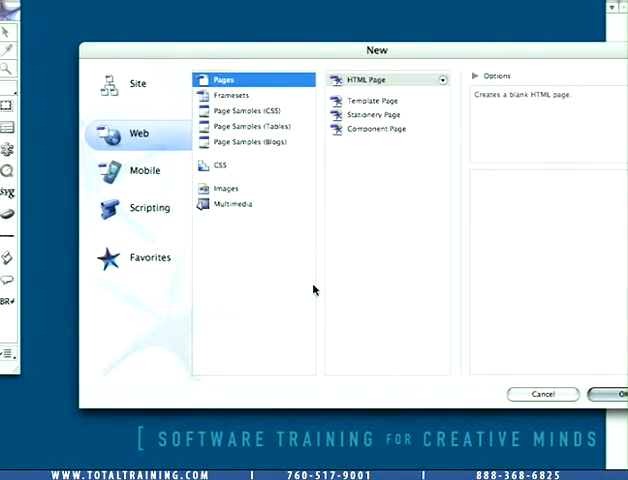
pyautogui.moveTo(434, 64)
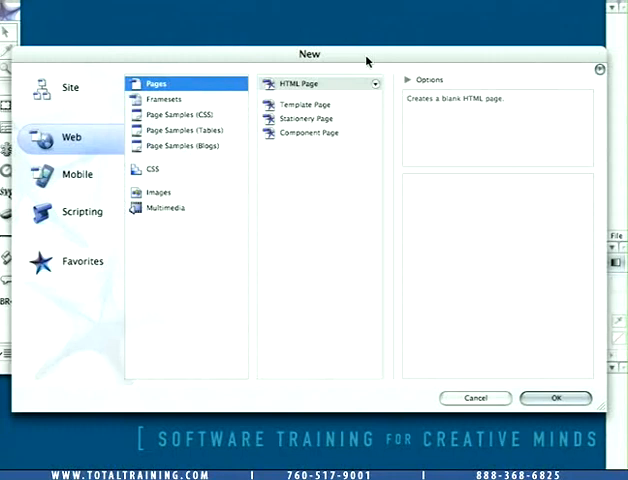
pyautogui.moveTo(302, 72)
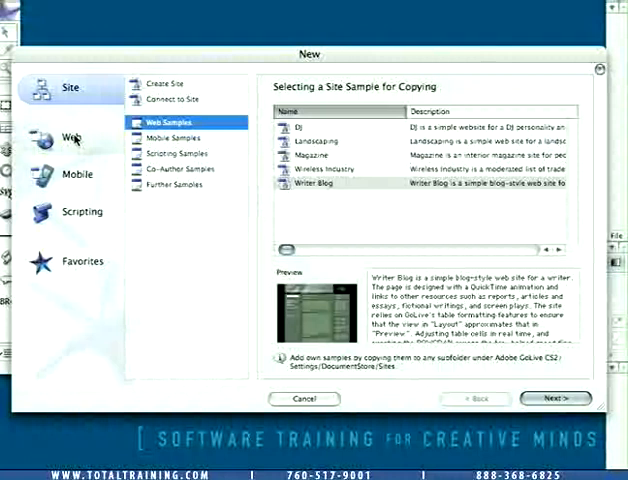
pyautogui.click(70, 136)
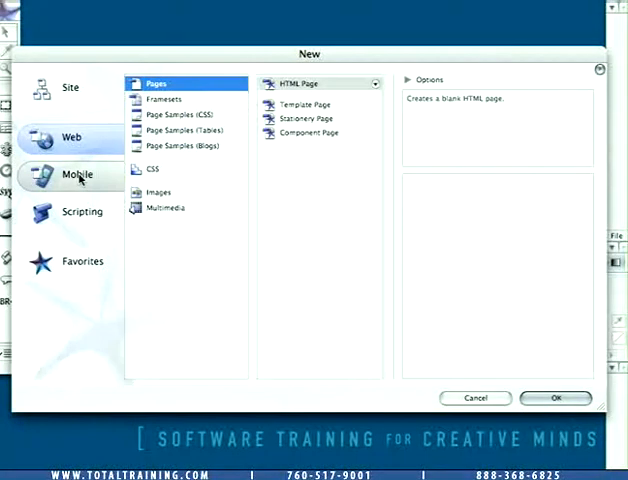
pyautogui.click(82, 212)
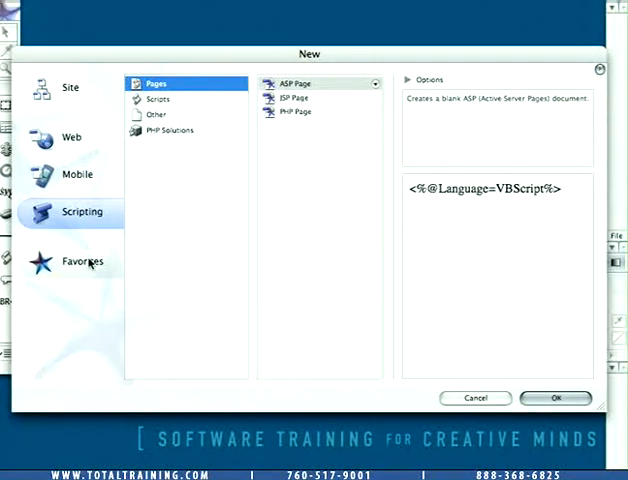
pyautogui.click(80, 260)
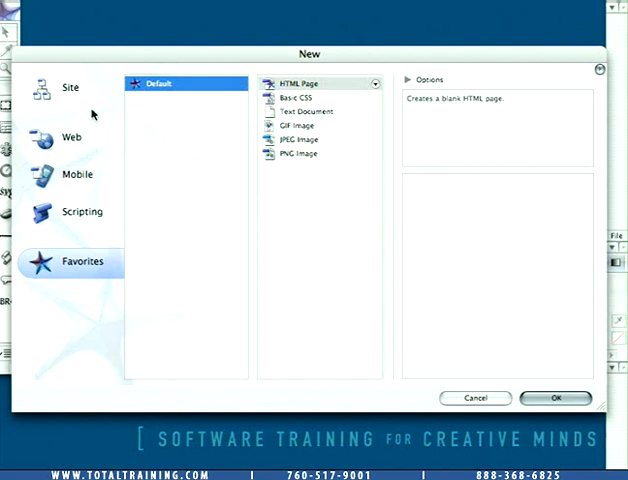
pyautogui.click(68, 88)
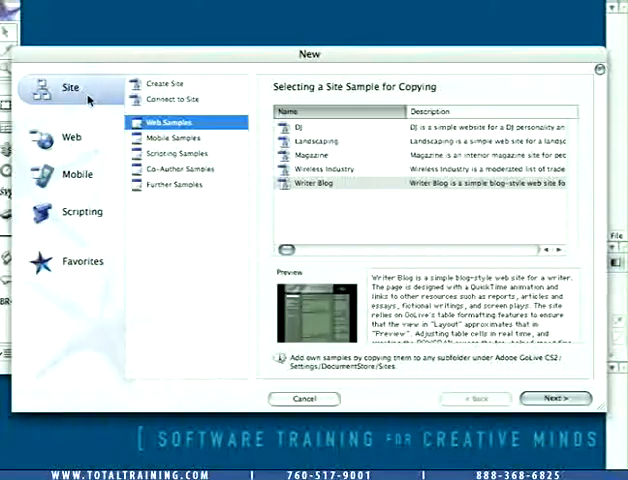
# Review Create Site and Connect to Site, then return to the Web Samples list
pyautogui.click(168, 84)
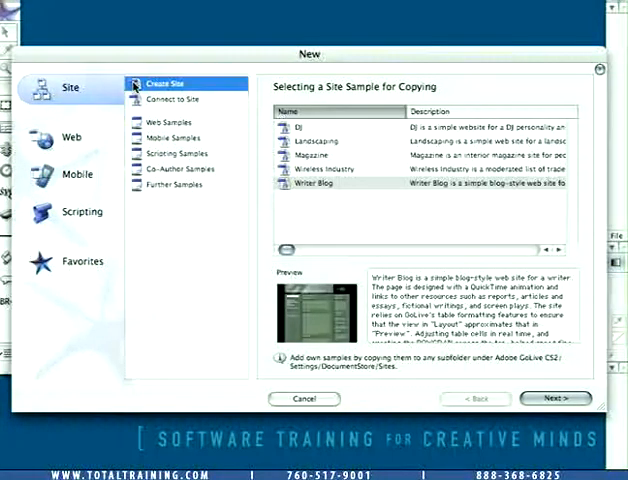
pyautogui.click(166, 84)
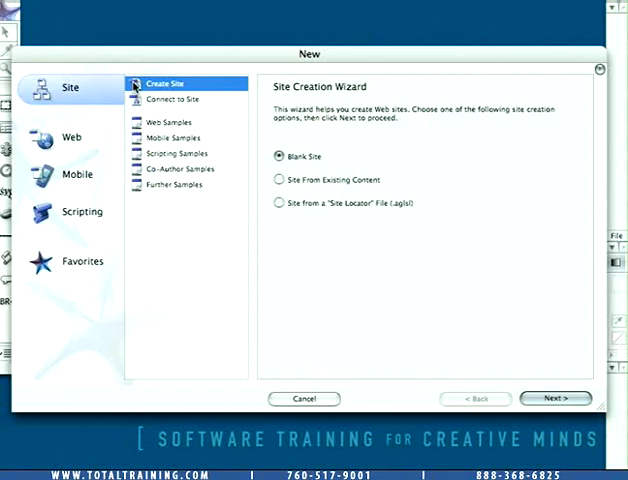
pyautogui.click(172, 100)
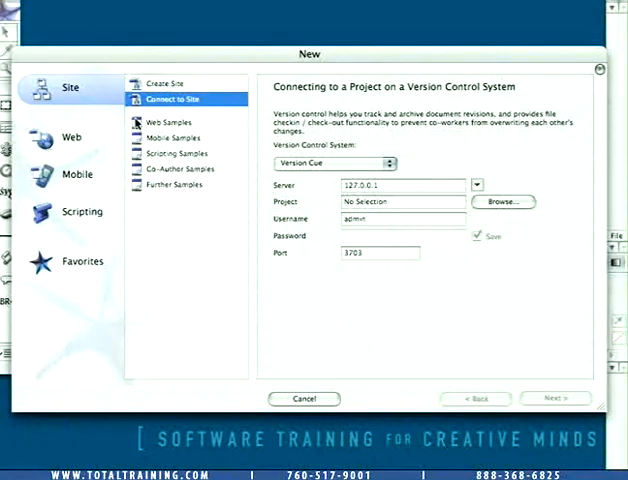
pyautogui.click(168, 122)
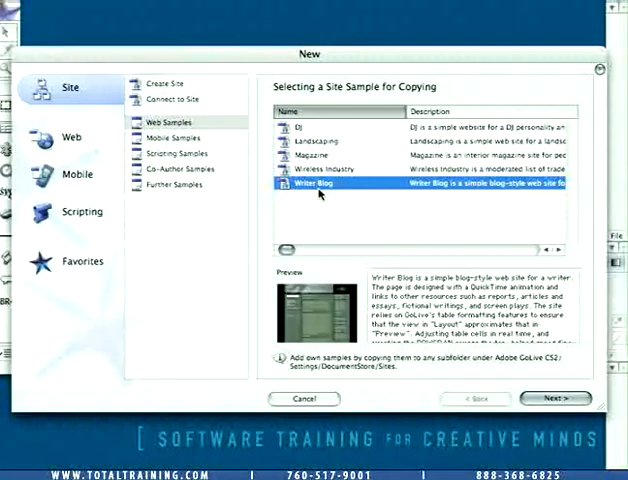
pyautogui.moveTo(328, 196)
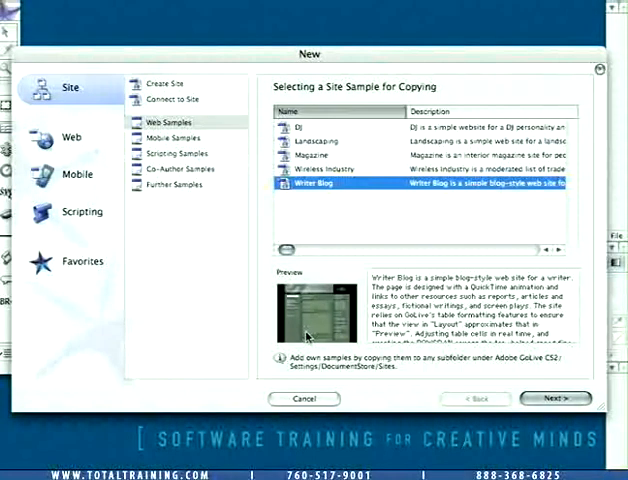
# Preview Wireless Industry, select the Writer Blog sample, and continue to the naming step
pyautogui.click(330, 168)
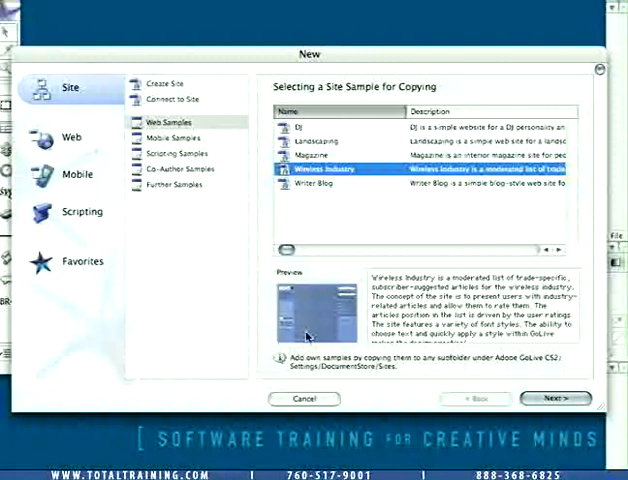
pyautogui.click(320, 184)
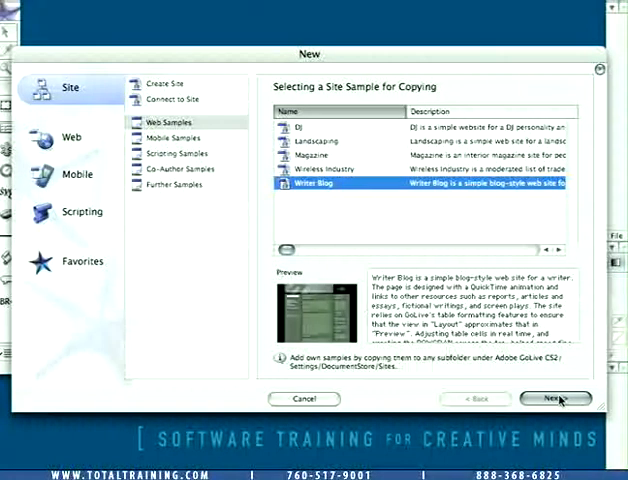
pyautogui.click(556, 398)
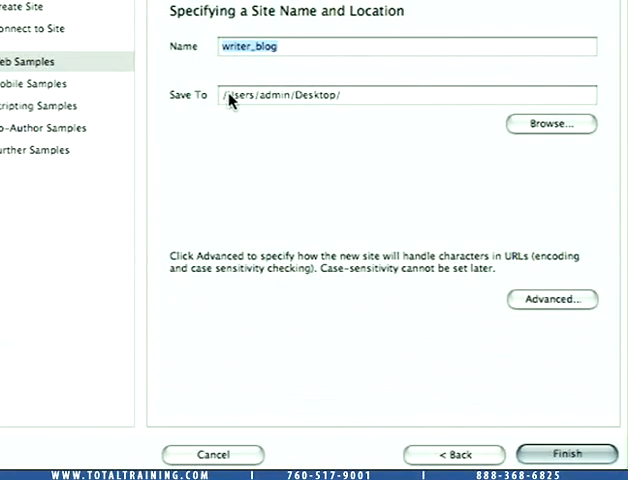
pyautogui.moveTo(332, 104)
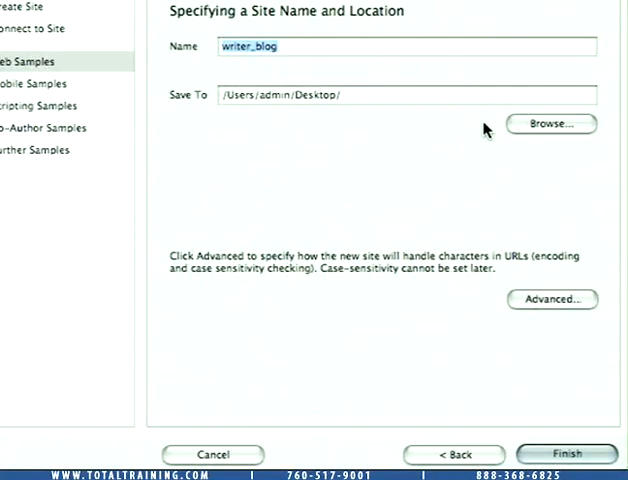
# Set Lesson 01 in the project files as the save folder and finish creating writer_blog
pyautogui.click(550, 122)
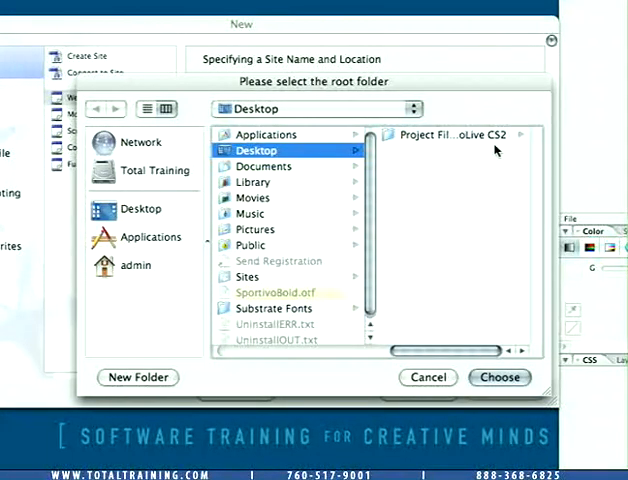
pyautogui.doubleClick(450, 134)
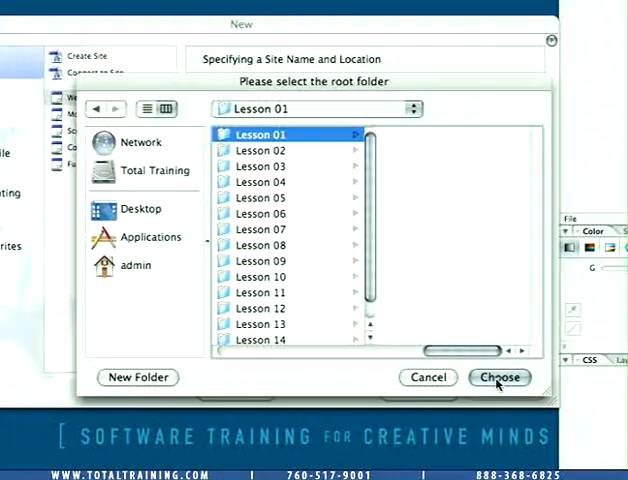
pyautogui.click(500, 376)
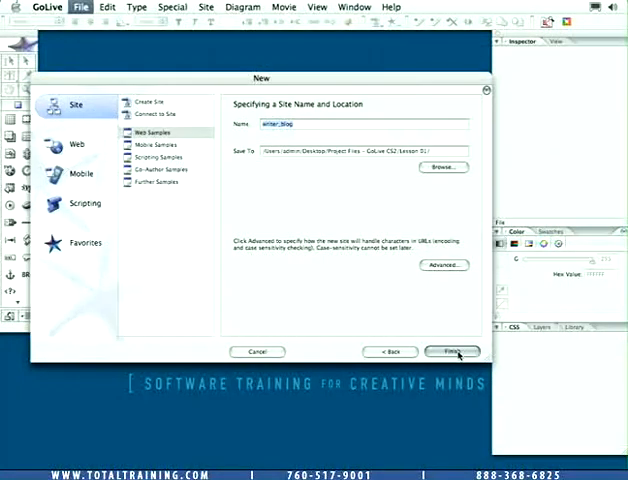
pyautogui.click(452, 352)
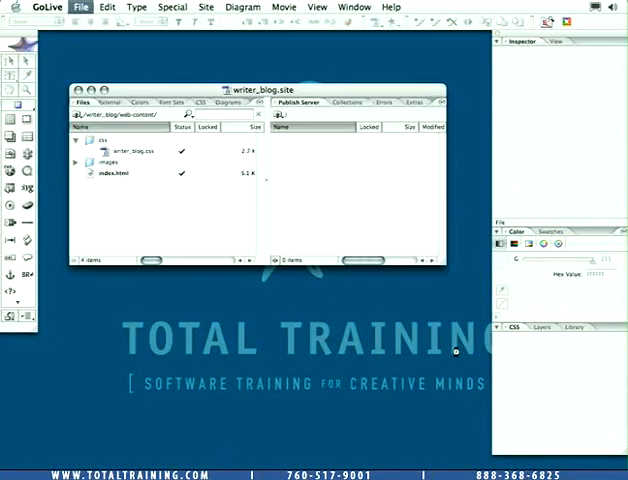